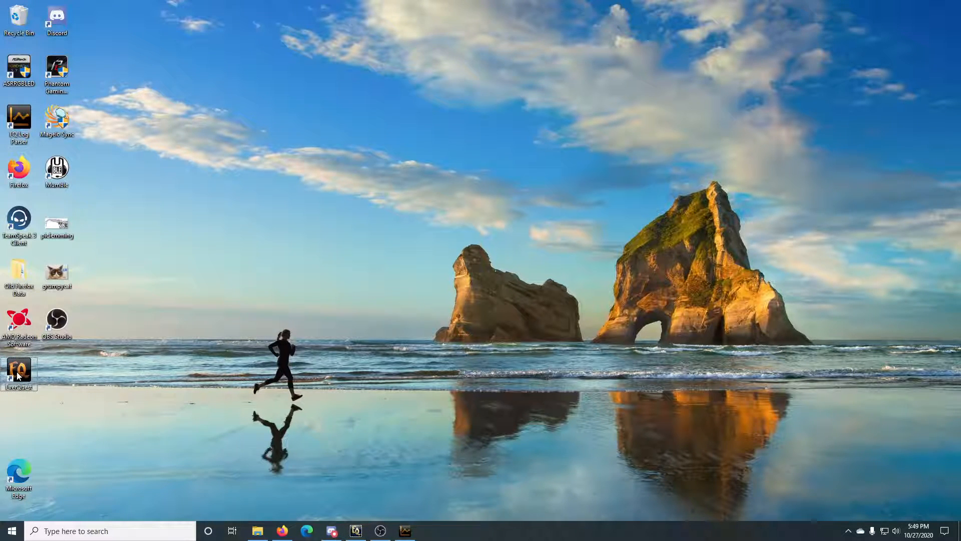
Step: Reach the EverQuest install folder from its desktop shortcut and enter its Logs folder
{"action": "right_click", "coordinate": [18, 372]}
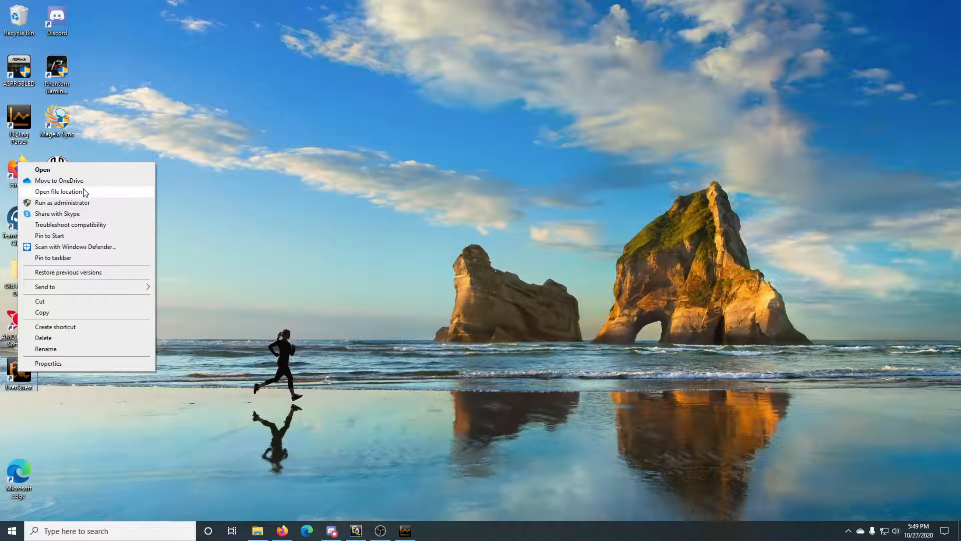
{"action": "left_click", "coordinate": [58, 192]}
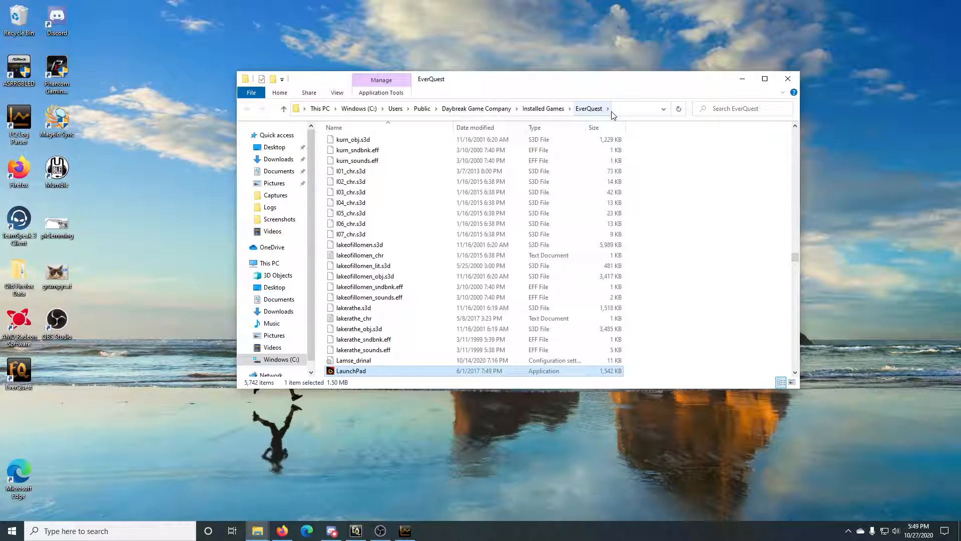
{"action": "left_click", "coordinate": [269, 208]}
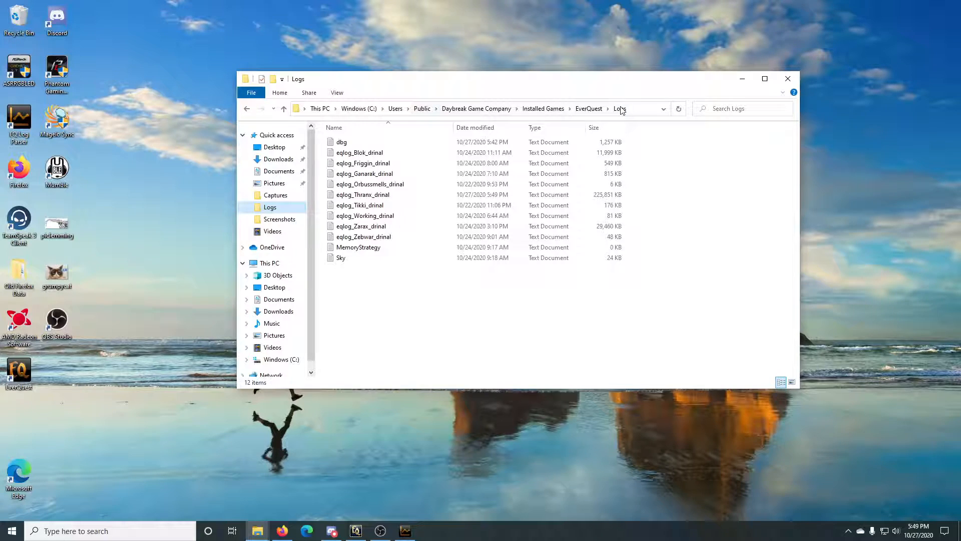
{"action": "mouse_move", "coordinate": [363, 194]}
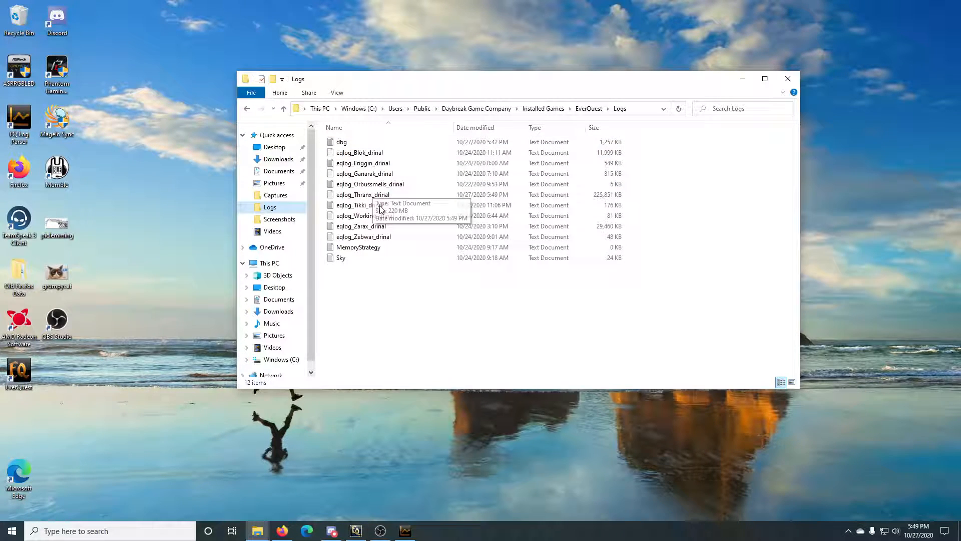
{"action": "mouse_move", "coordinate": [358, 487]}
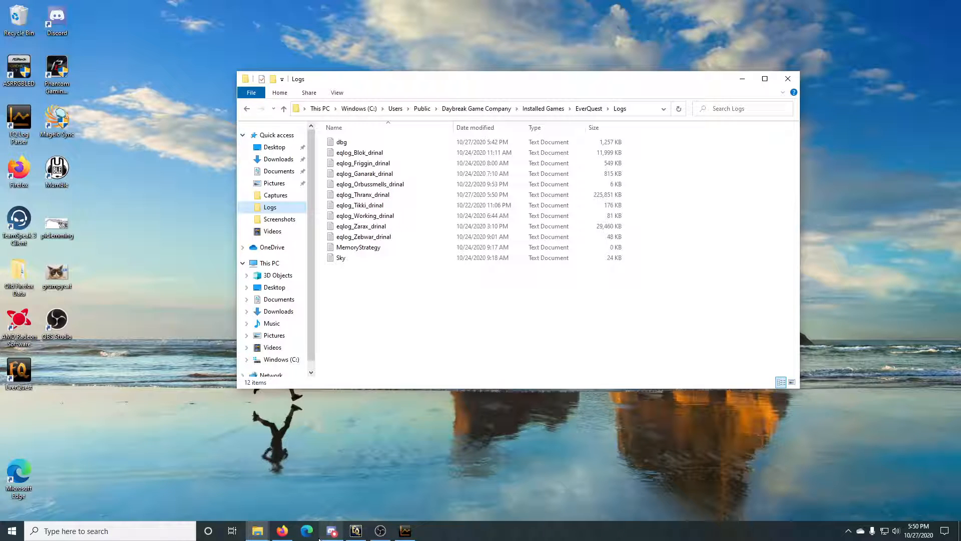
Step: Download GINA from its page in Firefox, run the installer and approve the security warning
{"action": "left_click", "coordinate": [282, 530]}
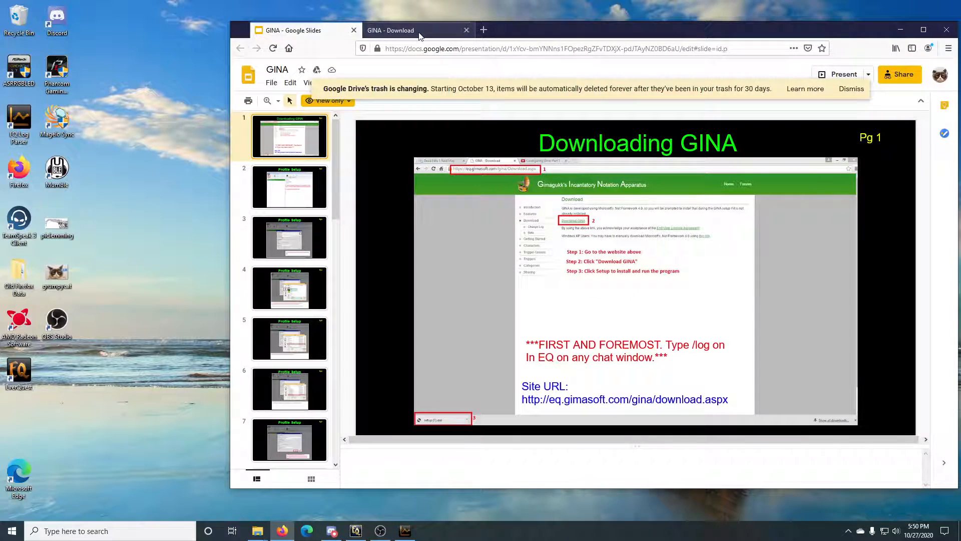
{"action": "left_click", "coordinate": [390, 31]}
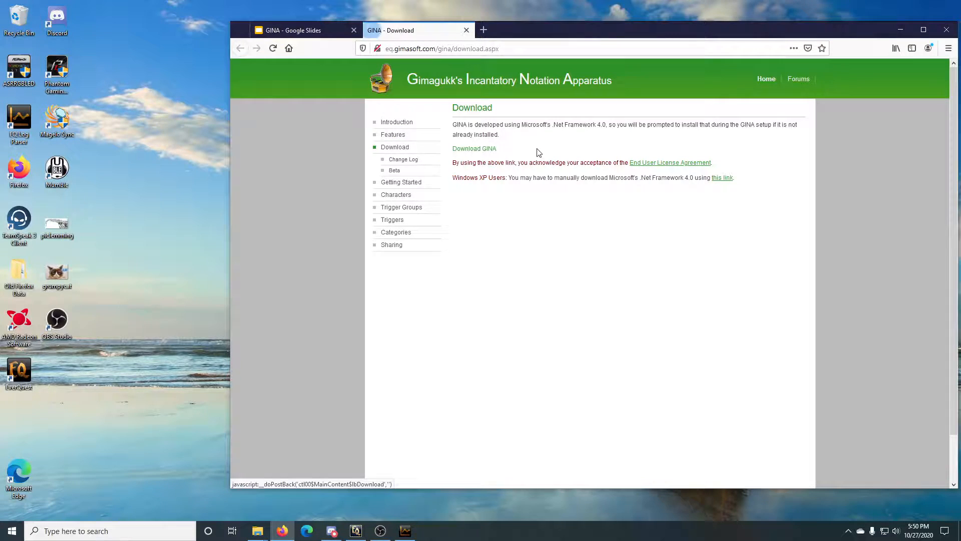
{"action": "left_click", "coordinate": [474, 149]}
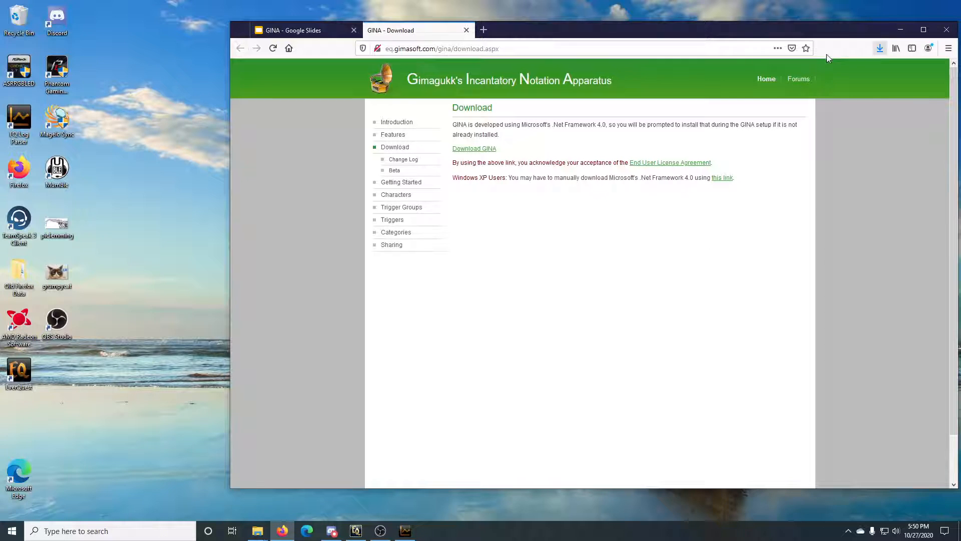
{"action": "mouse_move", "coordinate": [880, 50]}
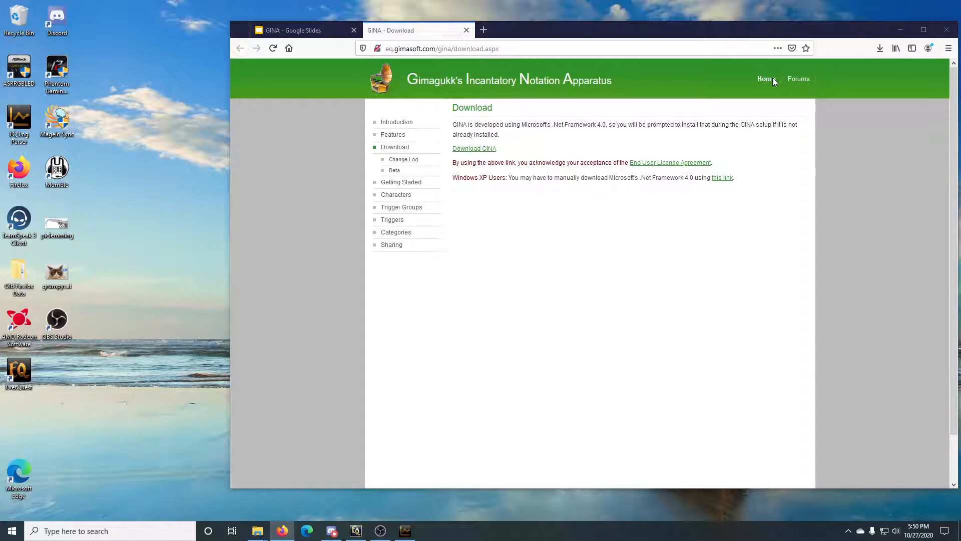
{"action": "left_click", "coordinate": [474, 148]}
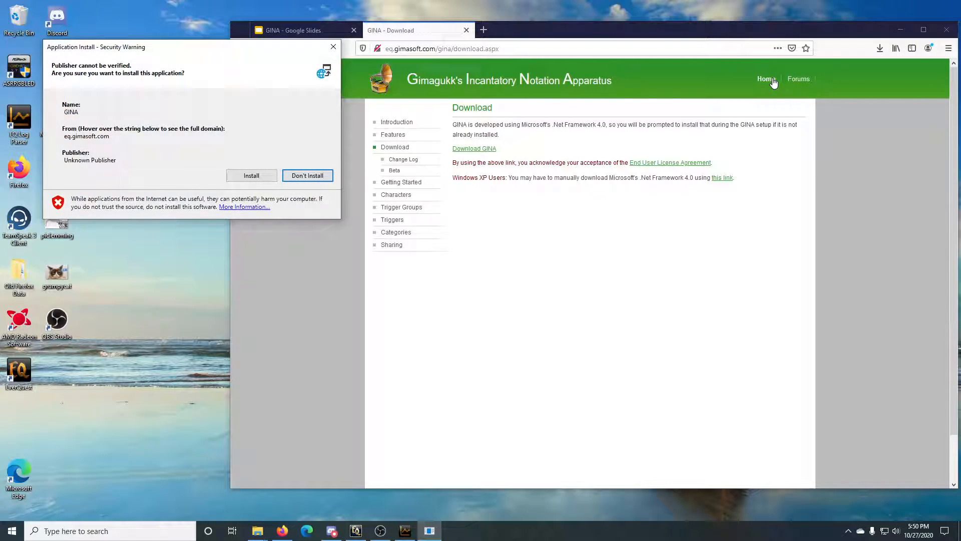
{"action": "left_click", "coordinate": [252, 175]}
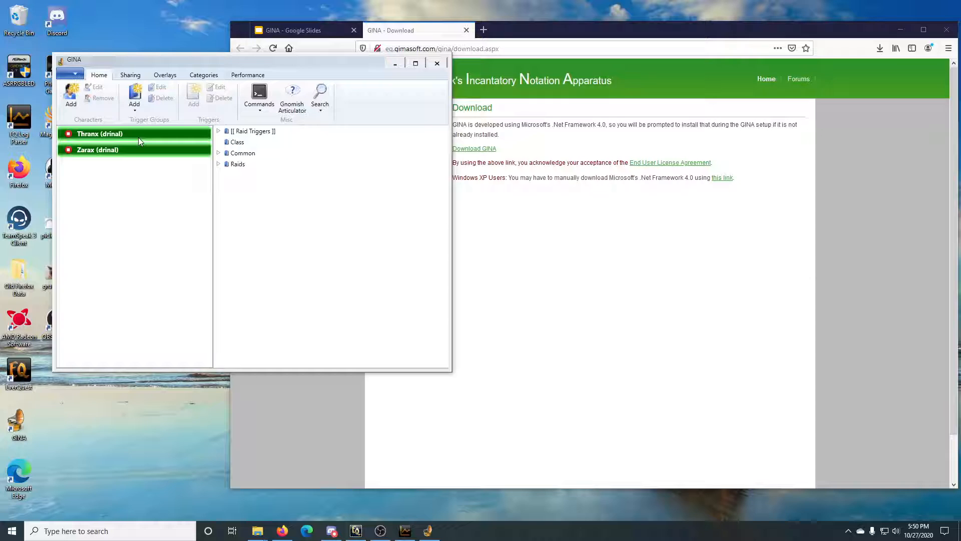
Step: Expand Raid Triggers and The Burning Lands to reveal the Tier 3 Mearatas set
{"action": "left_click", "coordinate": [218, 130]}
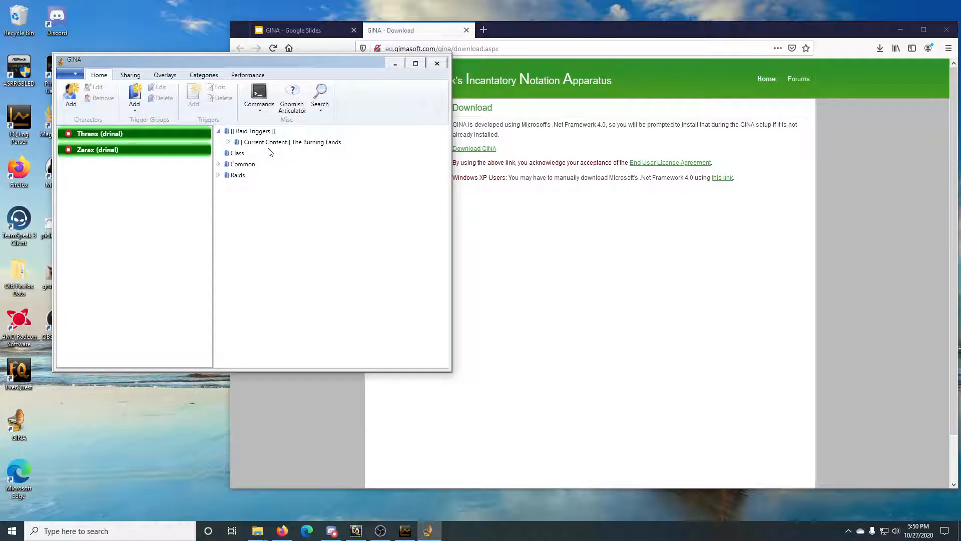
{"action": "left_click", "coordinate": [228, 142]}
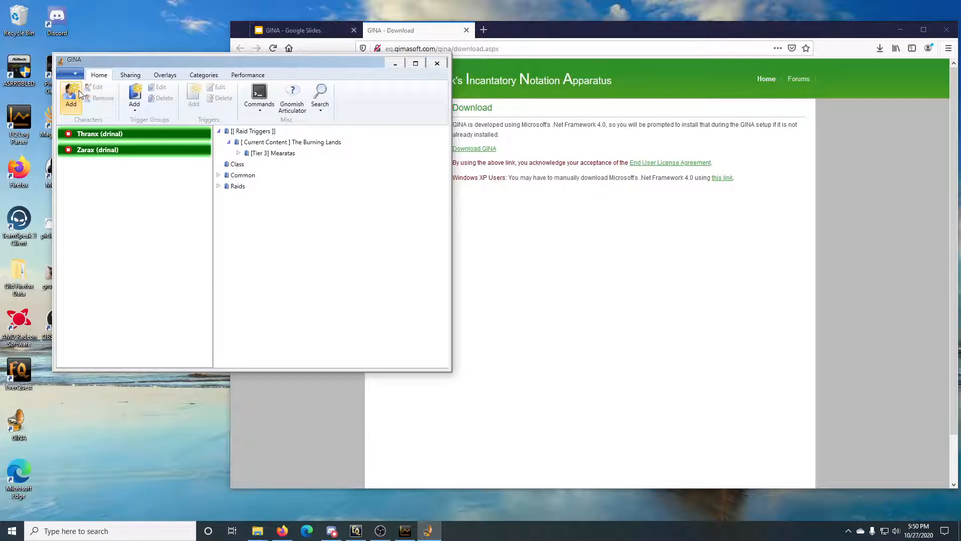
Step: Create a new character from eqlog_Orbussmells_drinal in the Logs folder and save it as Orbussmells
{"action": "left_click", "coordinate": [71, 93]}
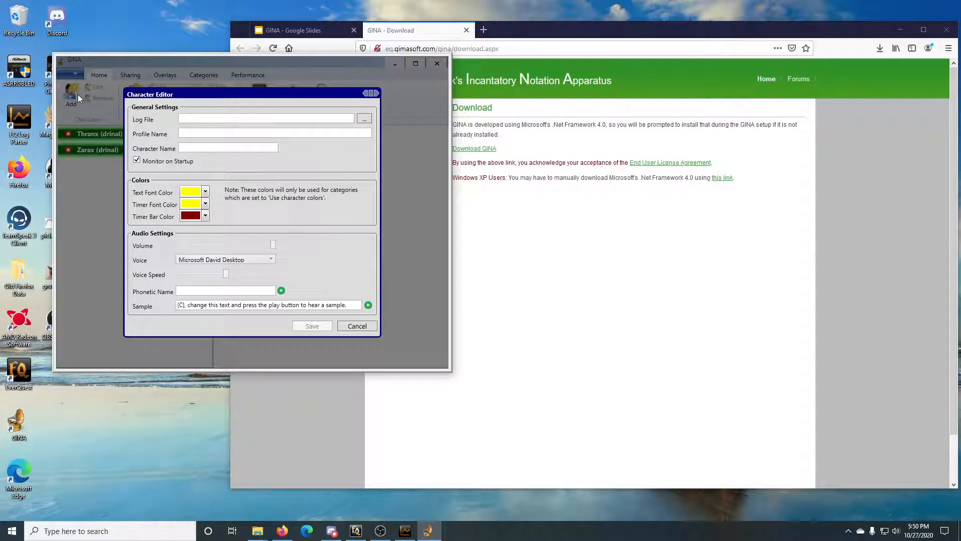
{"action": "left_click", "coordinate": [365, 118]}
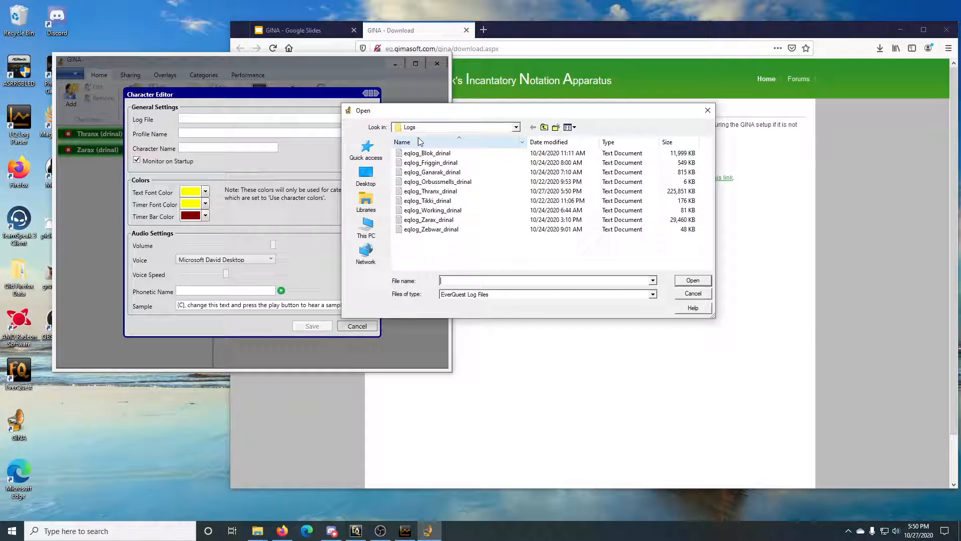
{"action": "left_click", "coordinate": [517, 127]}
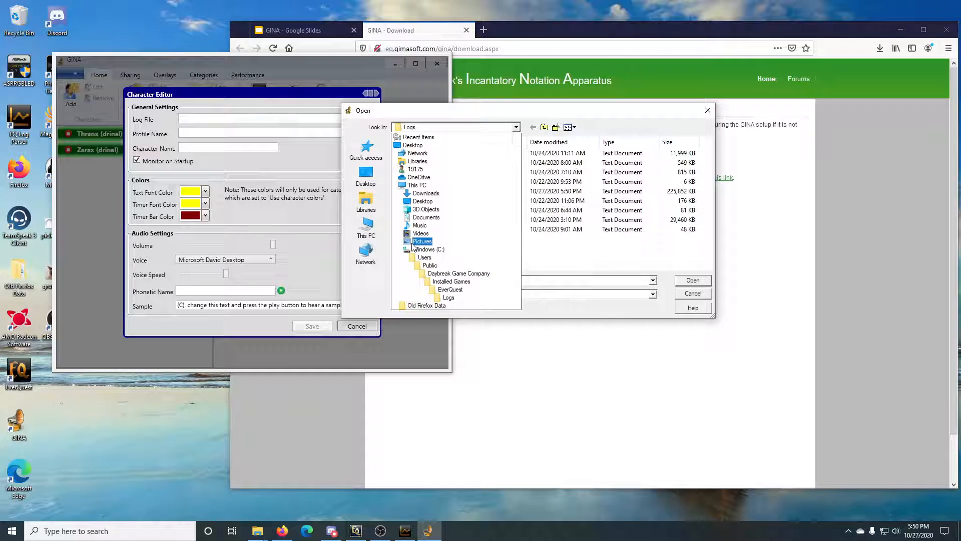
{"action": "left_click", "coordinate": [452, 280]}
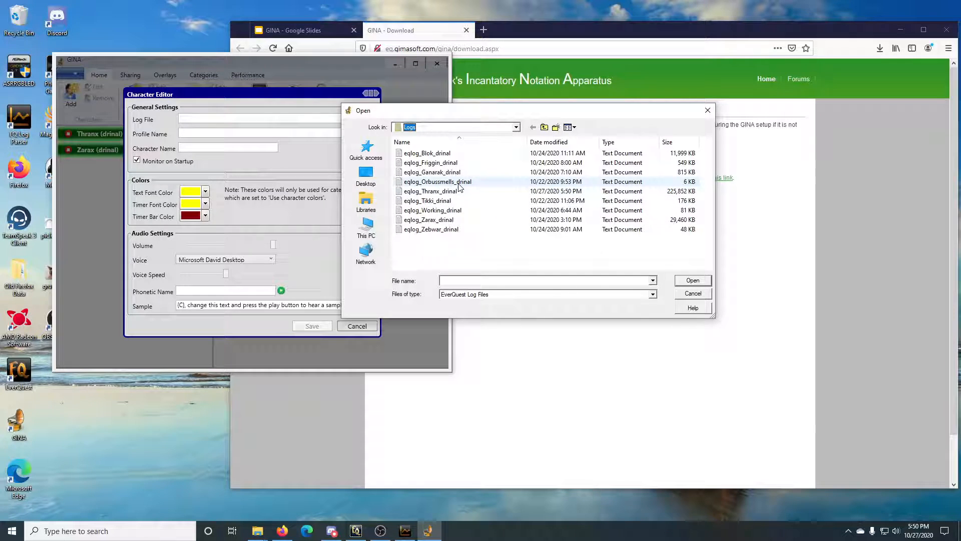
{"action": "left_click", "coordinate": [438, 181]}
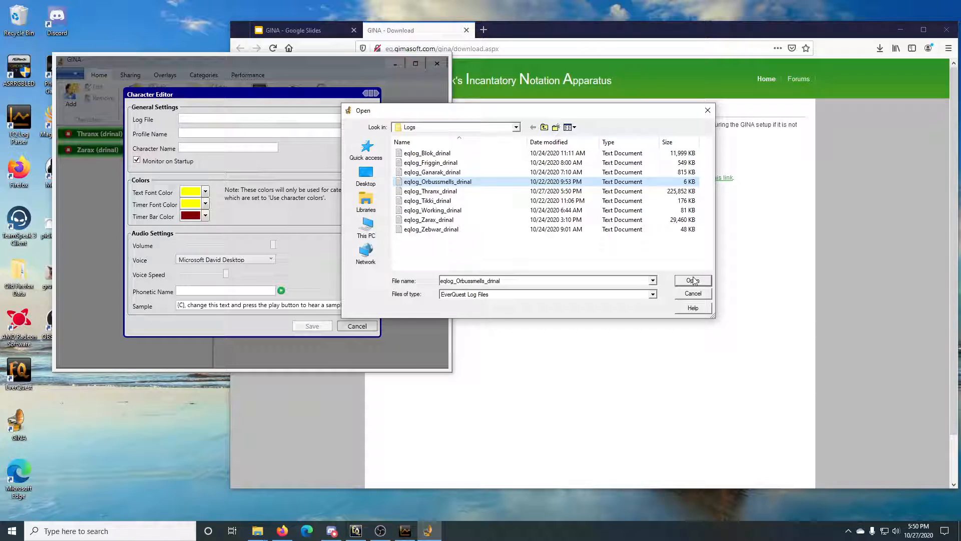
{"action": "left_click", "coordinate": [693, 281]}
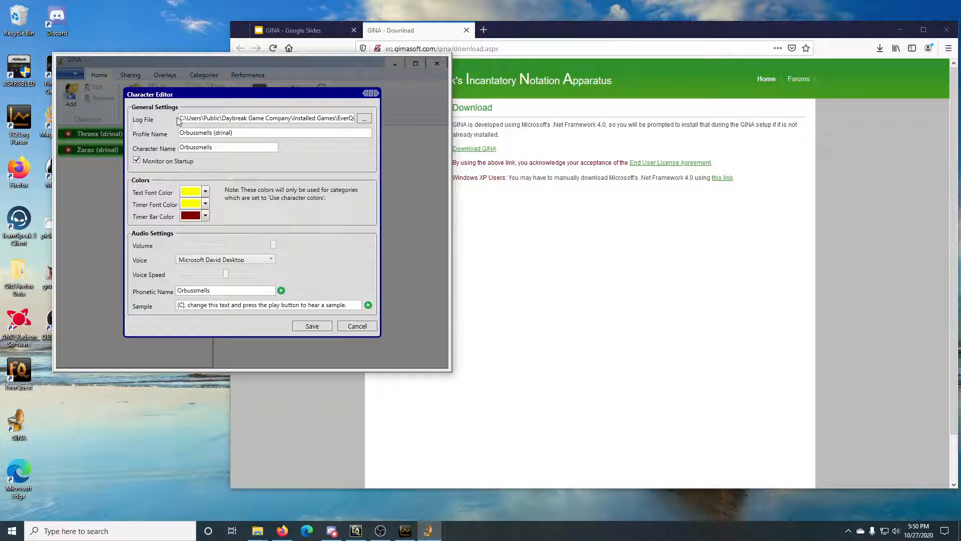
{"action": "left_click", "coordinate": [312, 326]}
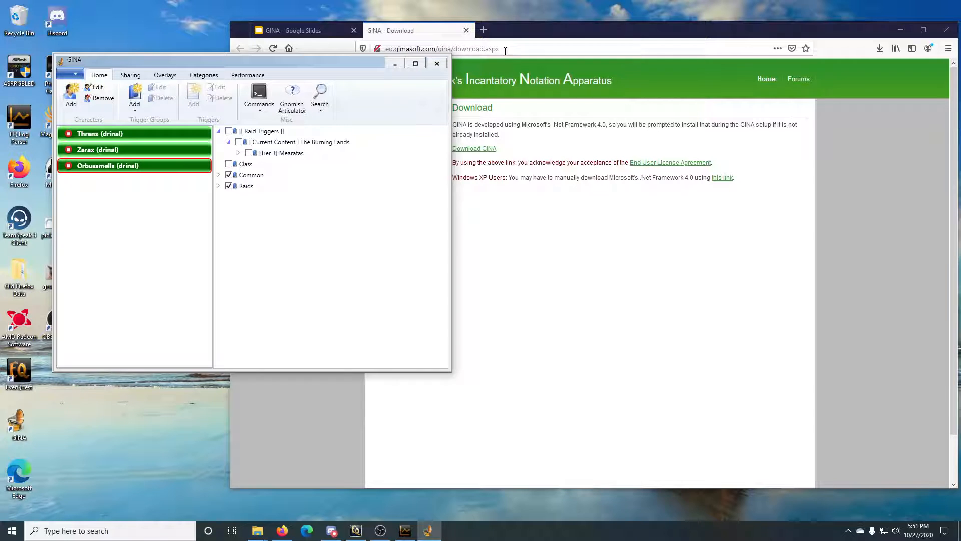
Step: Go to slide 12 of the GINA guide deck, the page on setting up triggers
{"action": "left_click", "coordinate": [294, 30]}
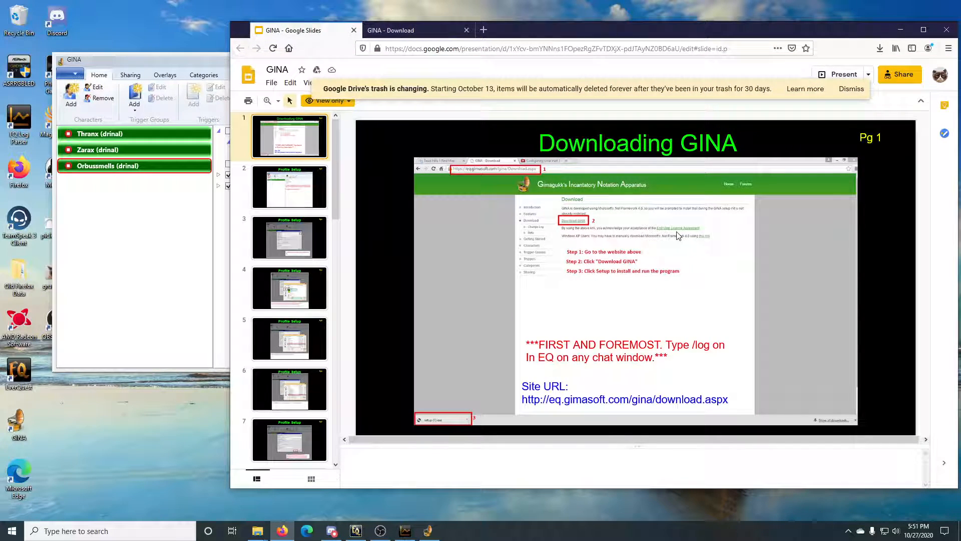
{"action": "left_click", "coordinate": [289, 237]}
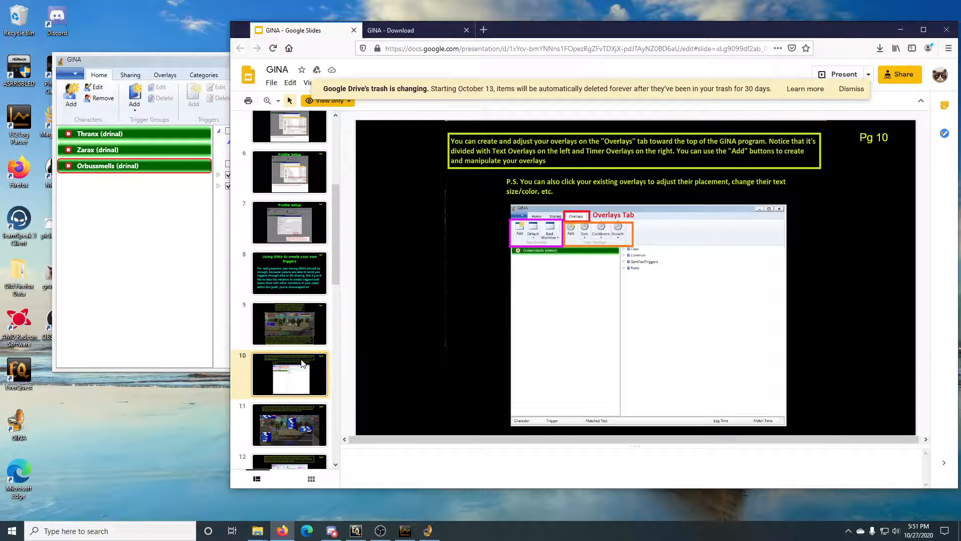
{"action": "left_click", "coordinate": [290, 385]}
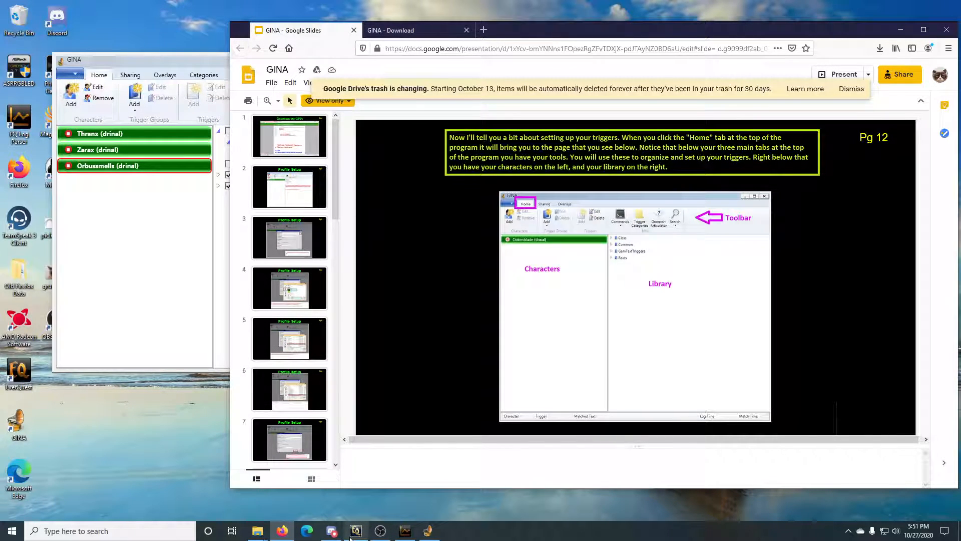
Step: Send Yugy a /tell in EverQuest chat asking him to send the triggers
{"action": "left_click", "coordinate": [355, 530]}
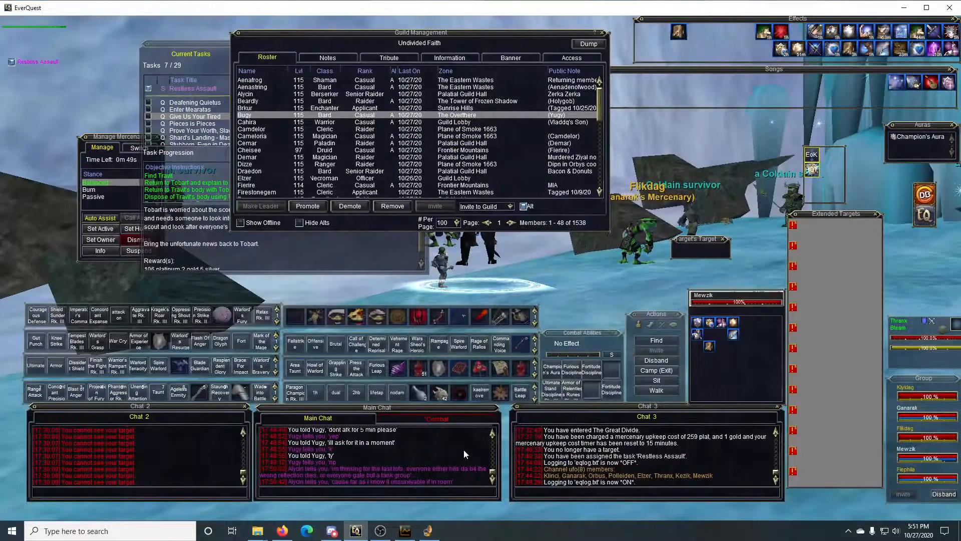
{"action": "type", "text": "/tell Yugy"}
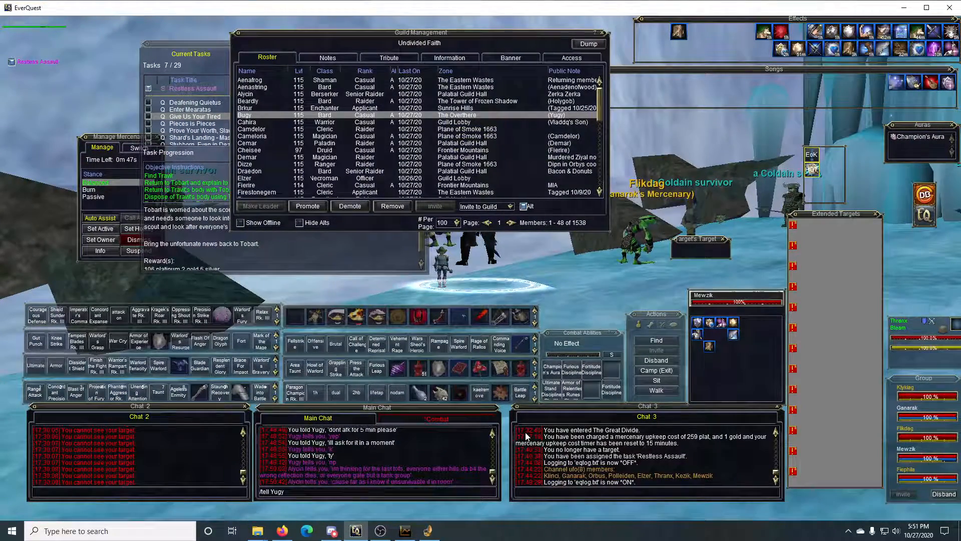
{"action": "type", "text": "send"}
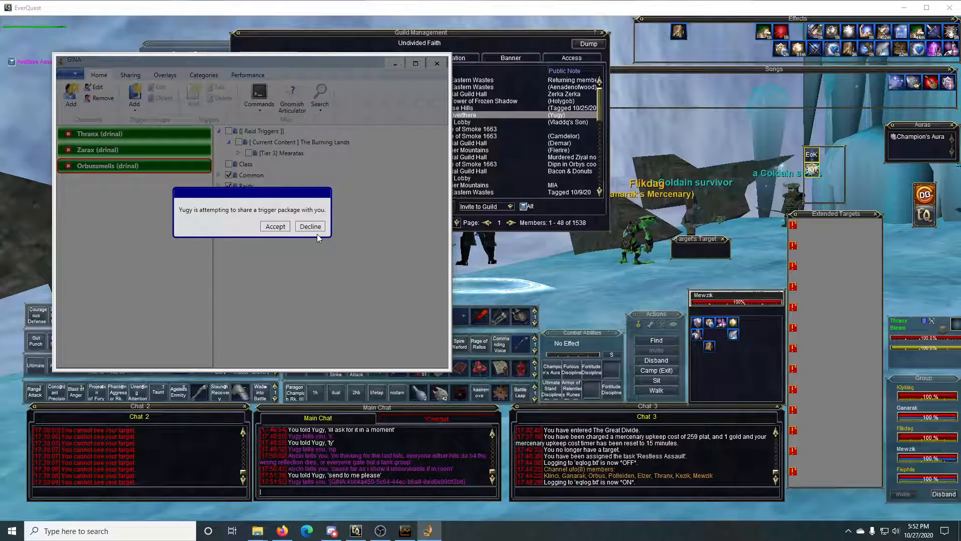
Step: Decline Yugy's incoming trigger package share request in GINA
{"action": "left_click", "coordinate": [310, 227]}
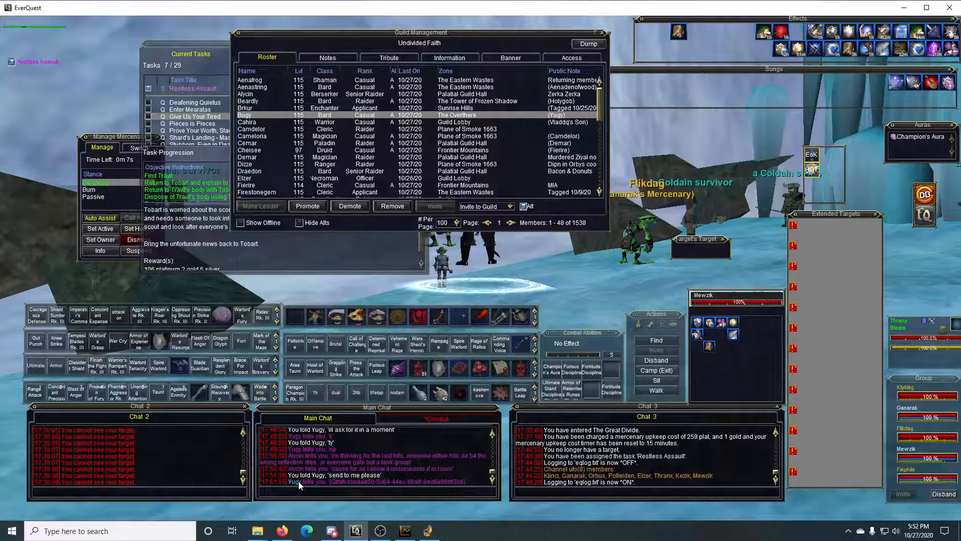
{"action": "mouse_move", "coordinate": [423, 451]}
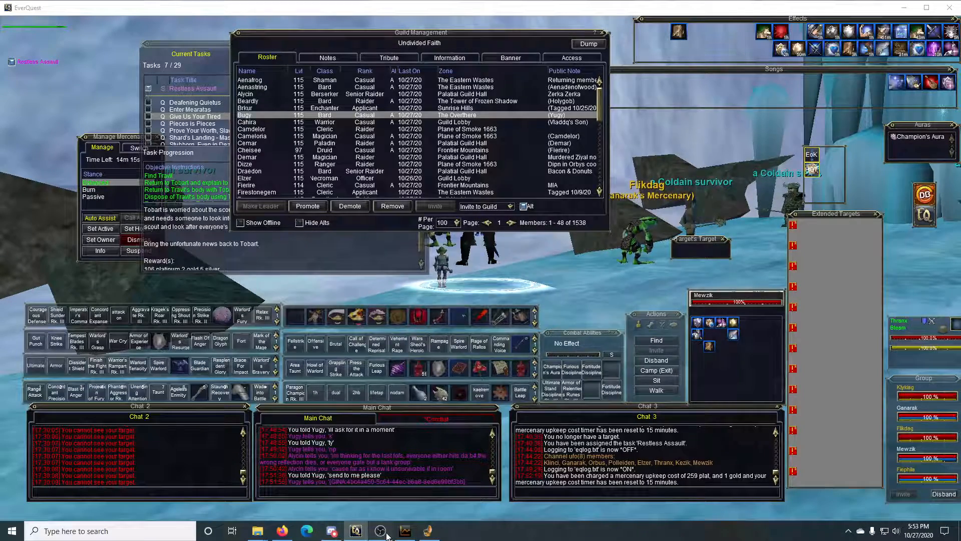
{"action": "left_click", "coordinate": [379, 530]}
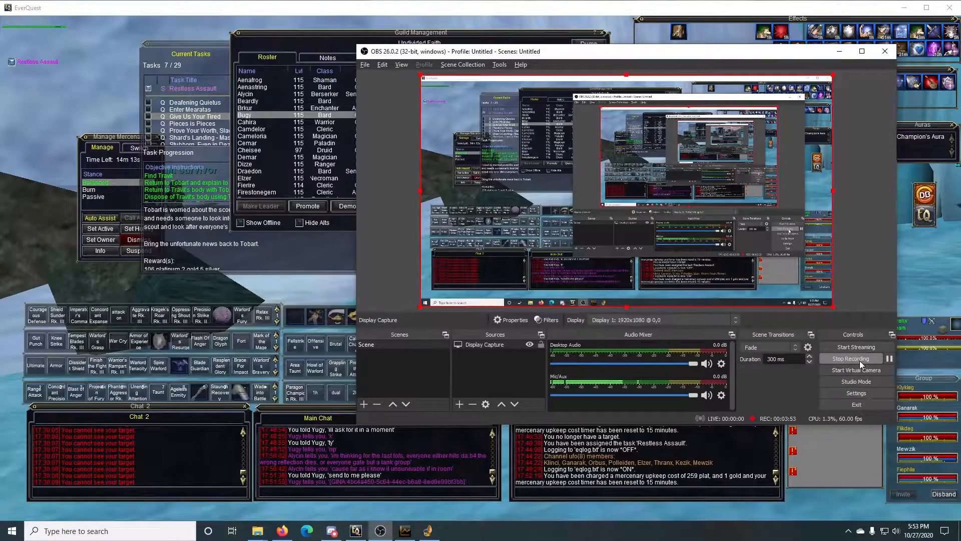